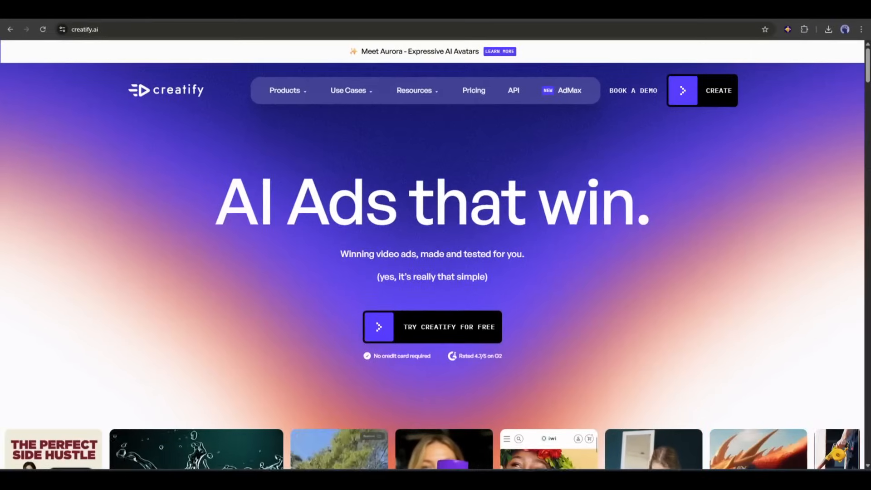
Scroll through the Creatify landing page, then enter the app dashboard via CREATE
scroll(down, 3)
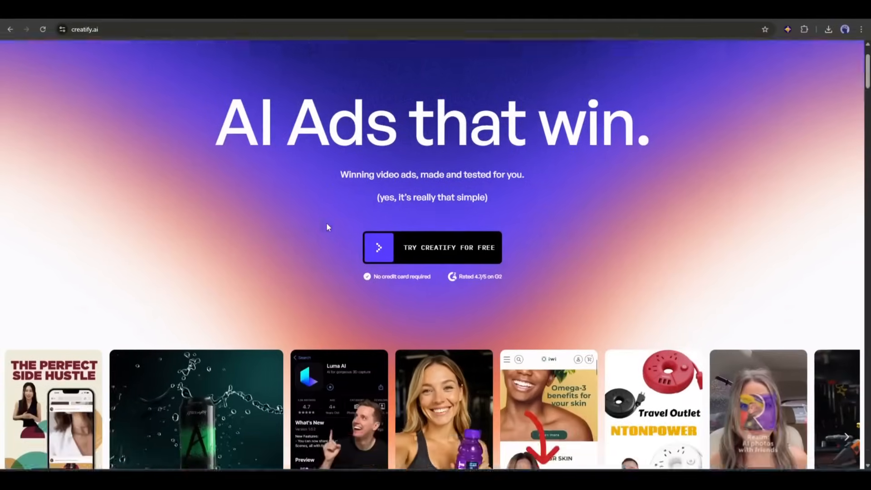
scroll(down, 3)
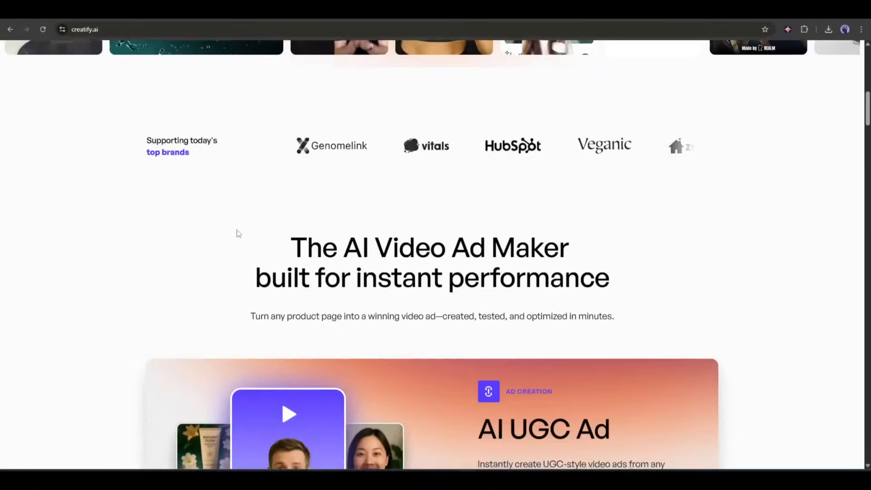
scroll(down, 3)
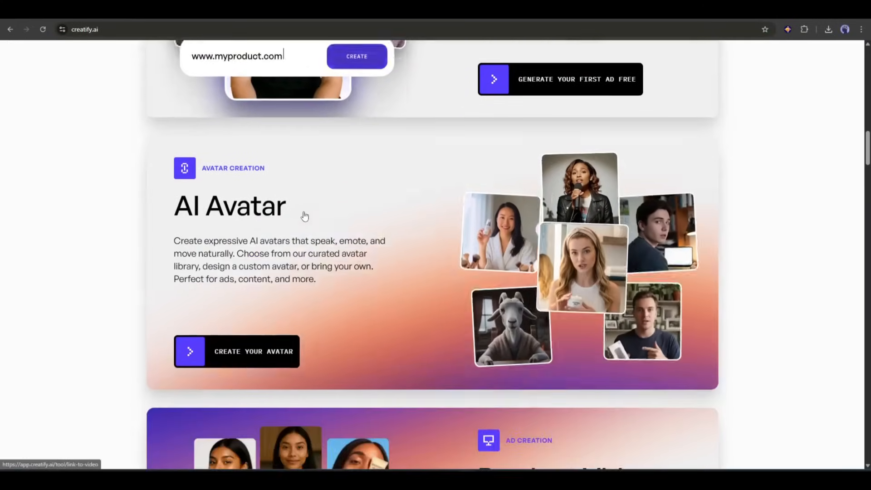
scroll(down, 3)
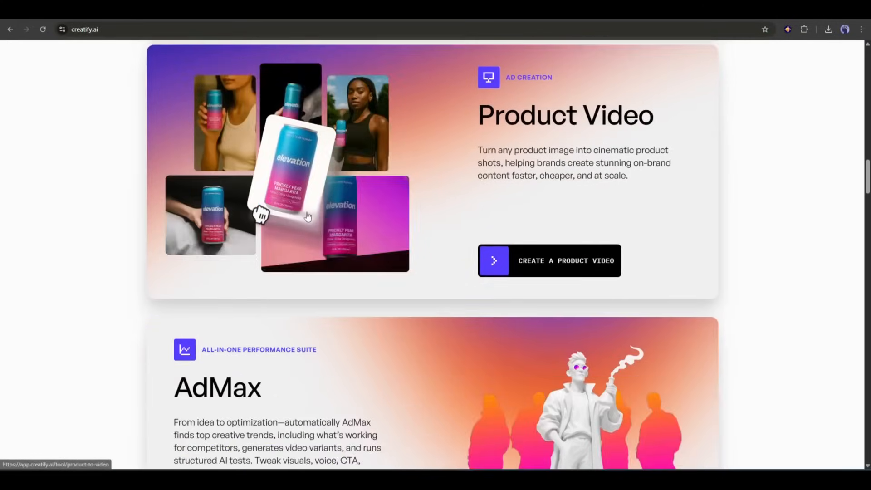
scroll(down, 3)
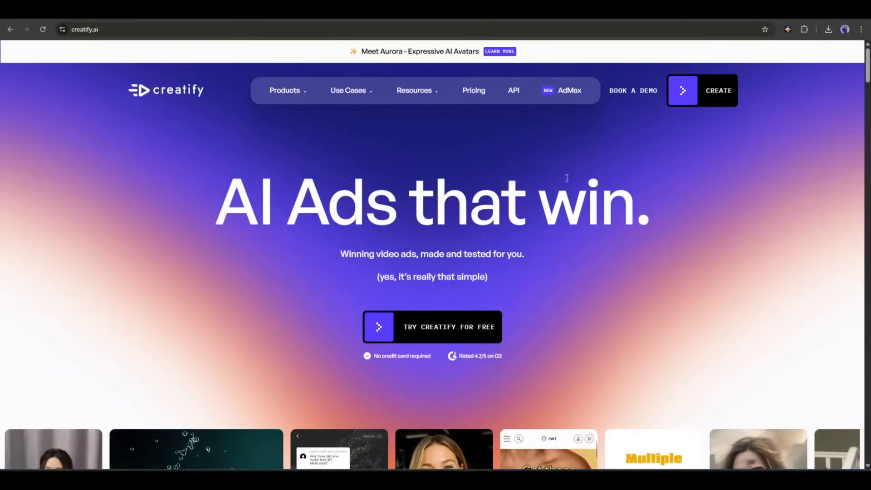
click(432, 326)
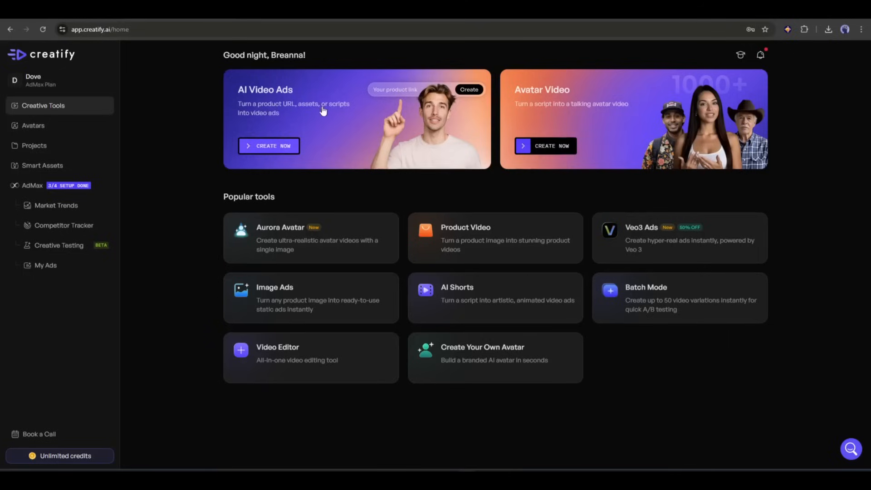
mouse_move(282, 100)
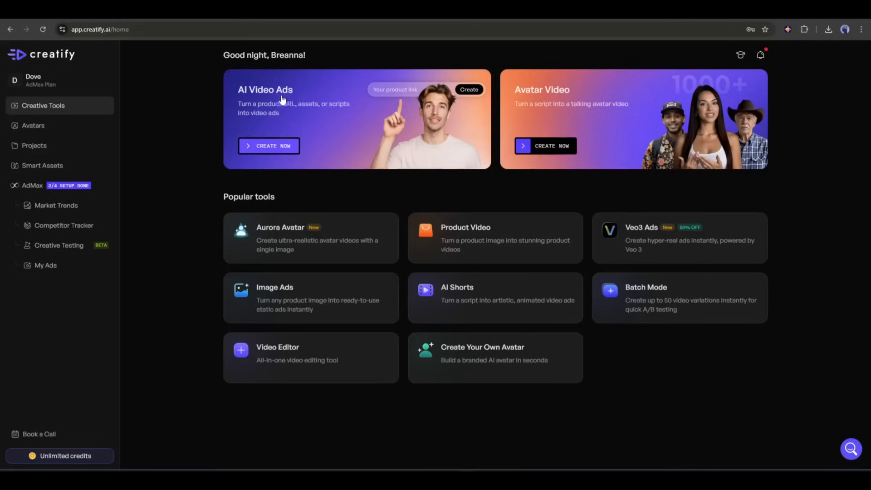
mouse_move(553, 112)
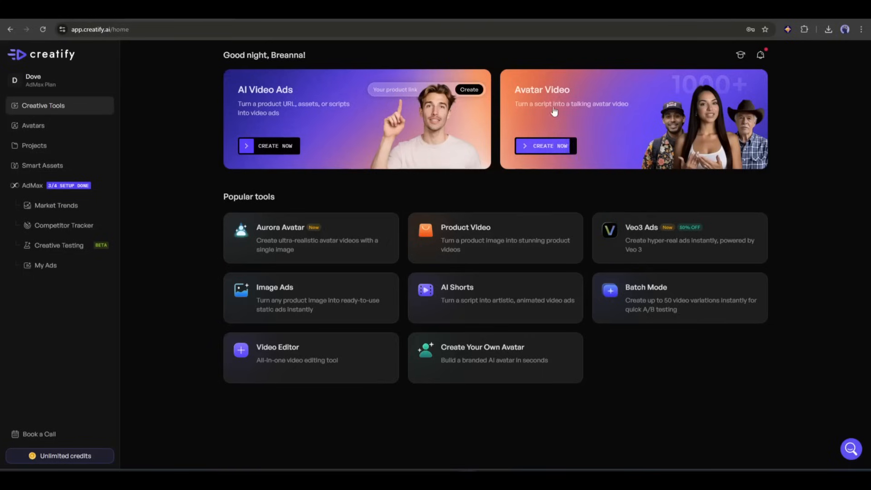
mouse_move(271, 123)
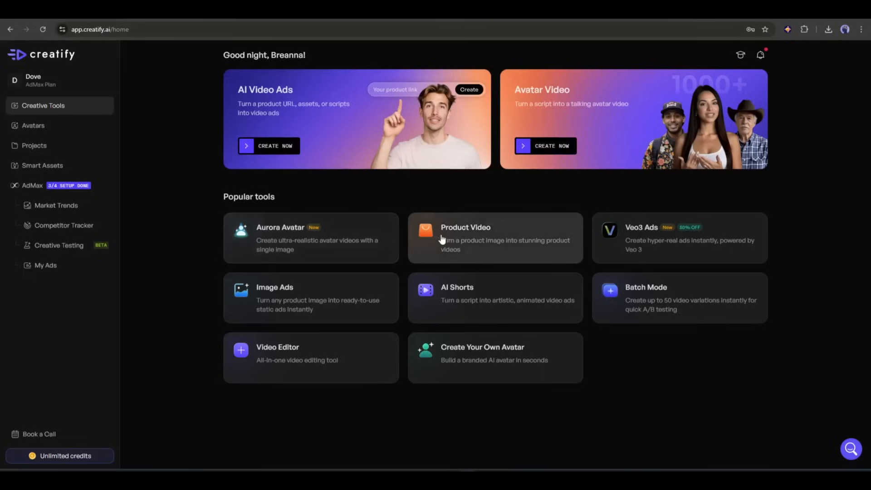
mouse_move(331, 290)
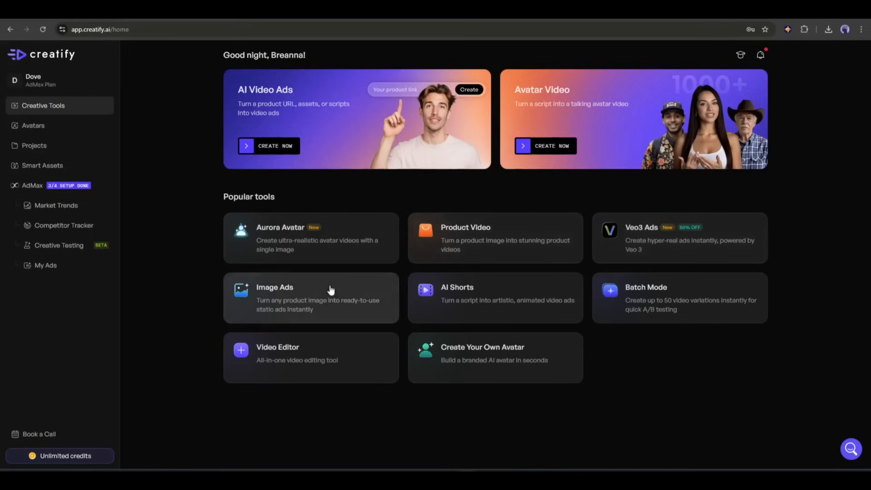
mouse_move(757, 156)
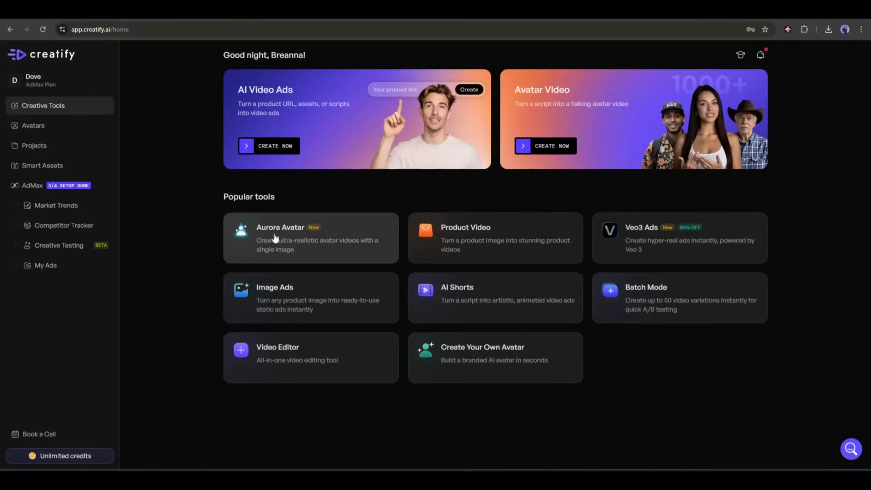
Open Aurora Avatar, check the Upload Audio tab, then return to Add Script
click(280, 227)
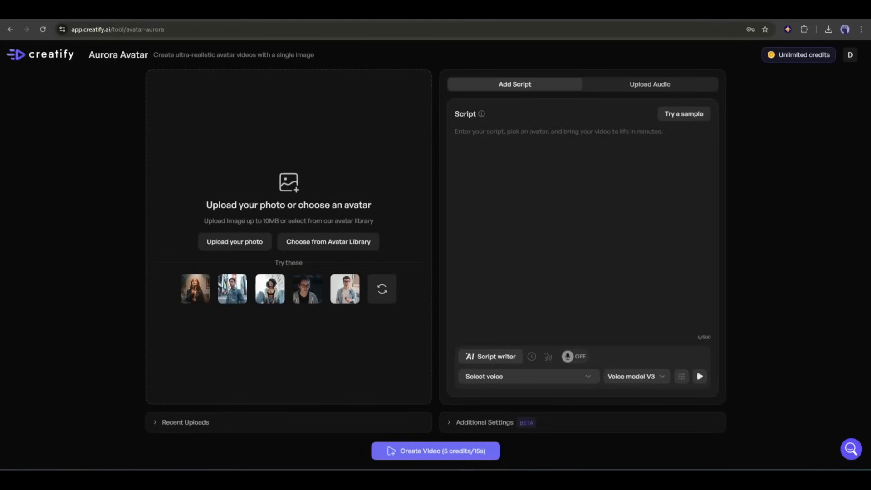
click(234, 241)
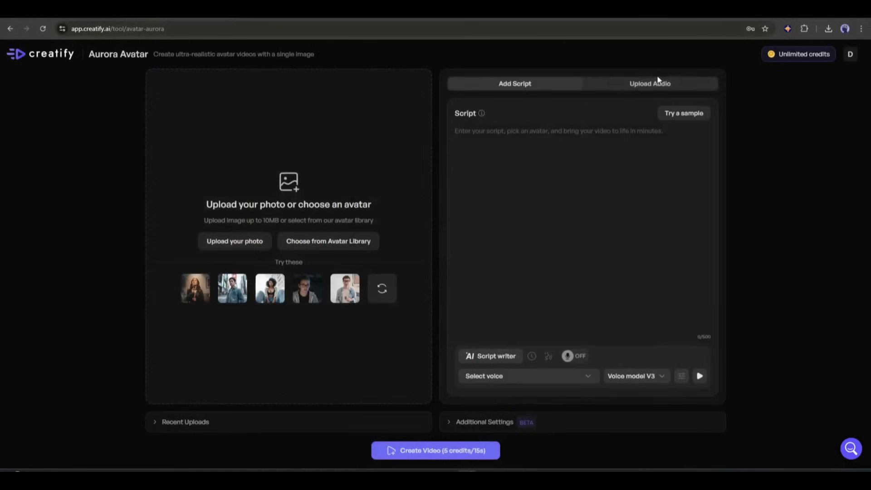
click(649, 84)
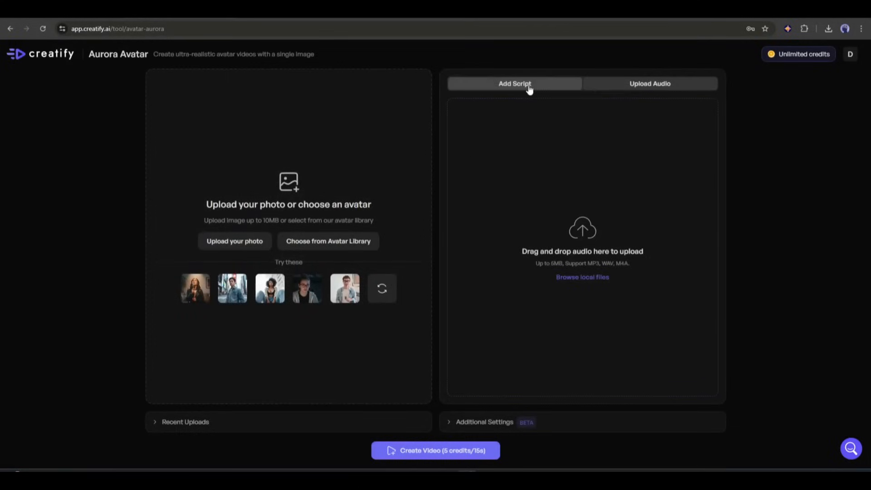
click(513, 84)
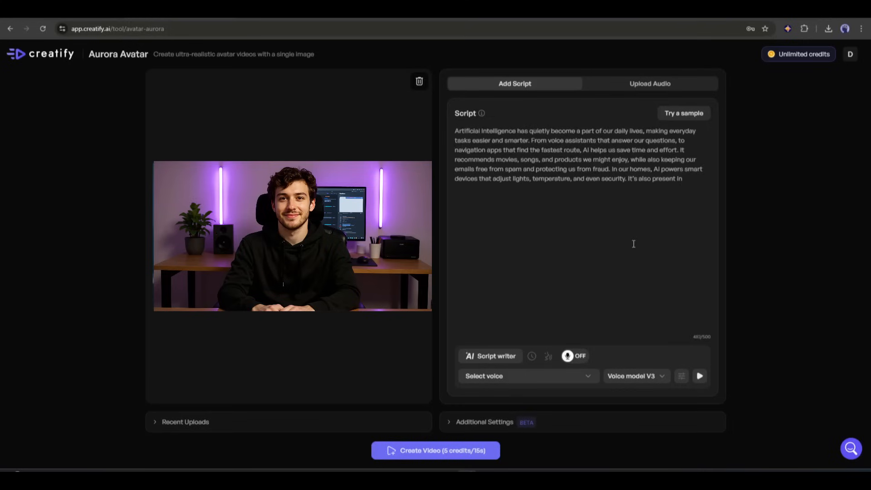
Delete the unfinished last sentence and generate a script from a Script writer prompt
key(Backspace)
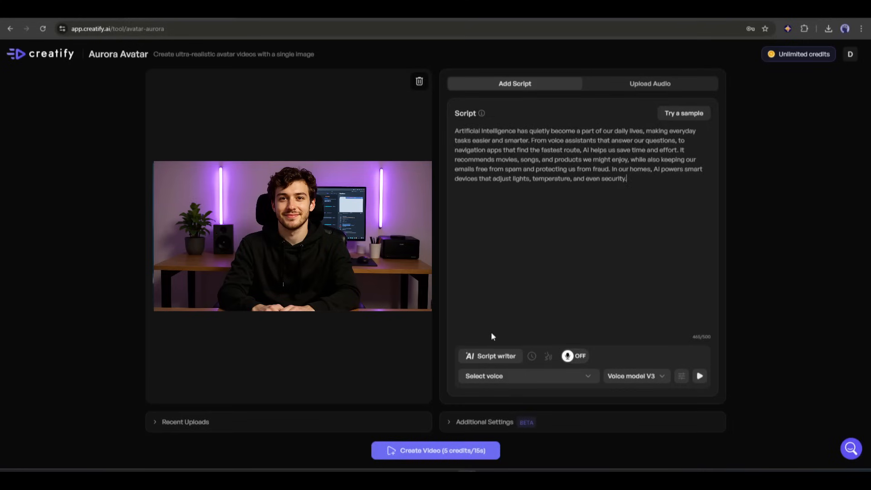
click(489, 356)
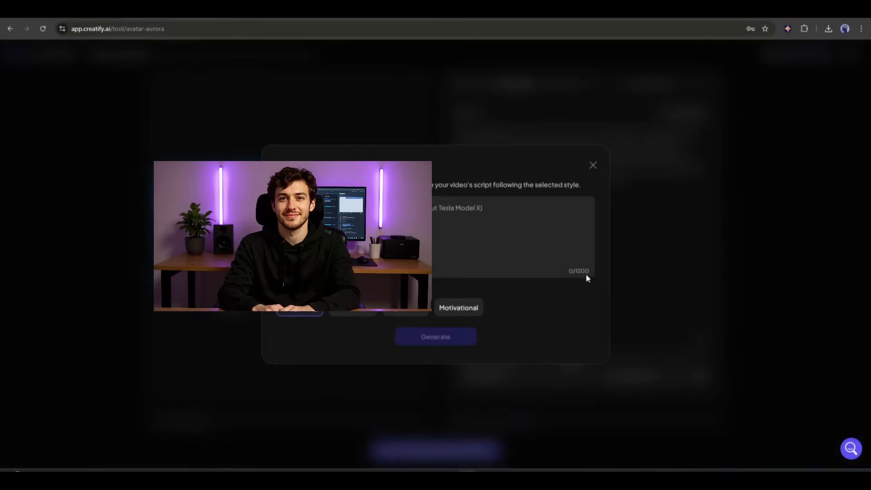
click(511, 236)
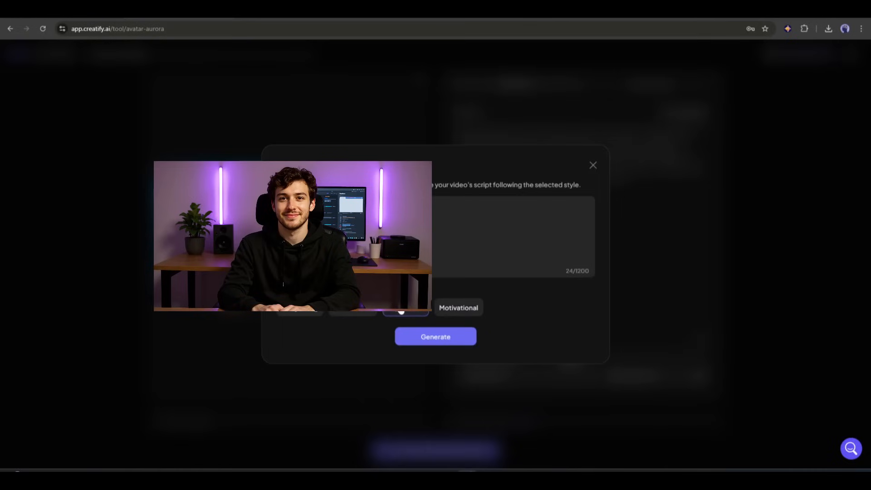
mouse_move(435, 337)
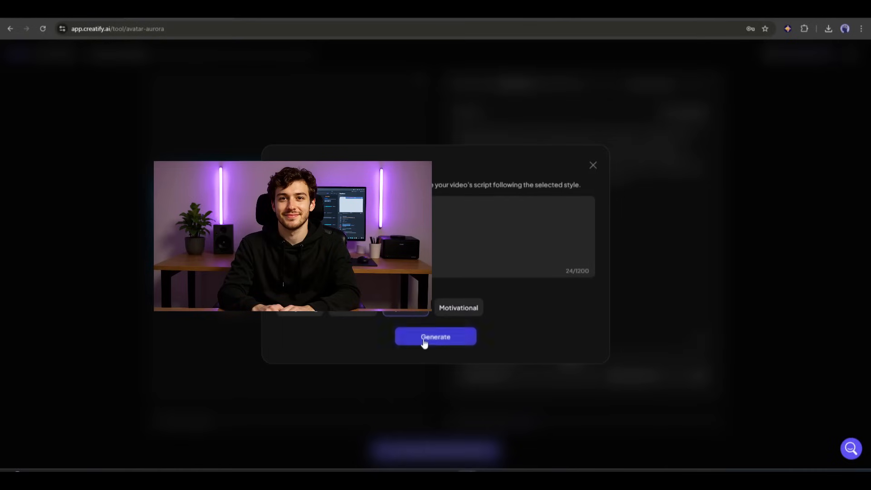
click(435, 336)
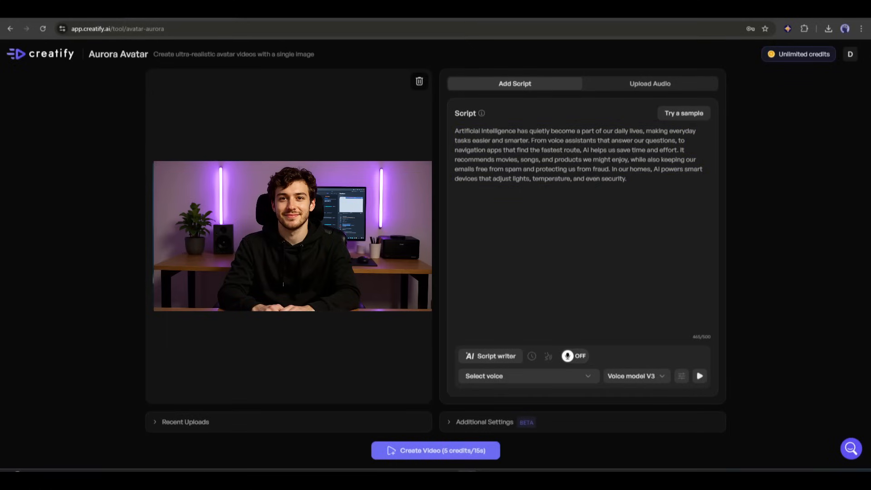
Open Select voice and filter to Male with American English Accent
click(526, 376)
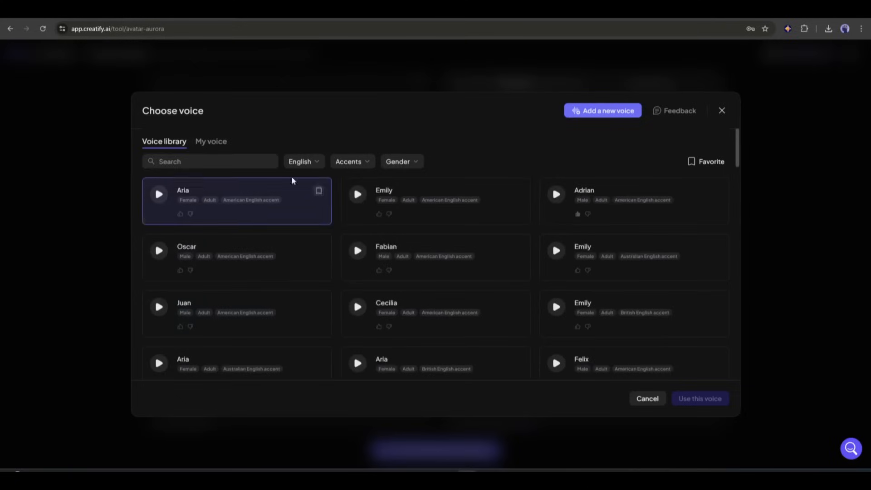
click(352, 161)
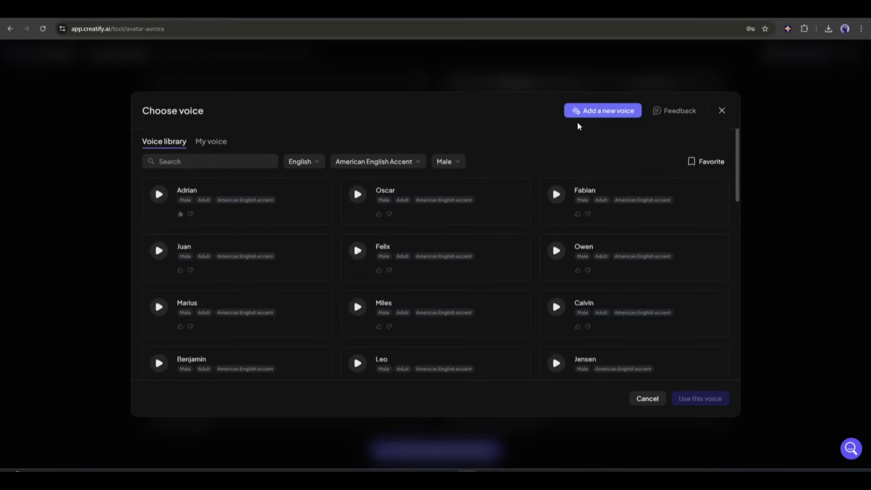
Clone a voice named 'David' from a locally uploaded sample, then view My voice
click(602, 110)
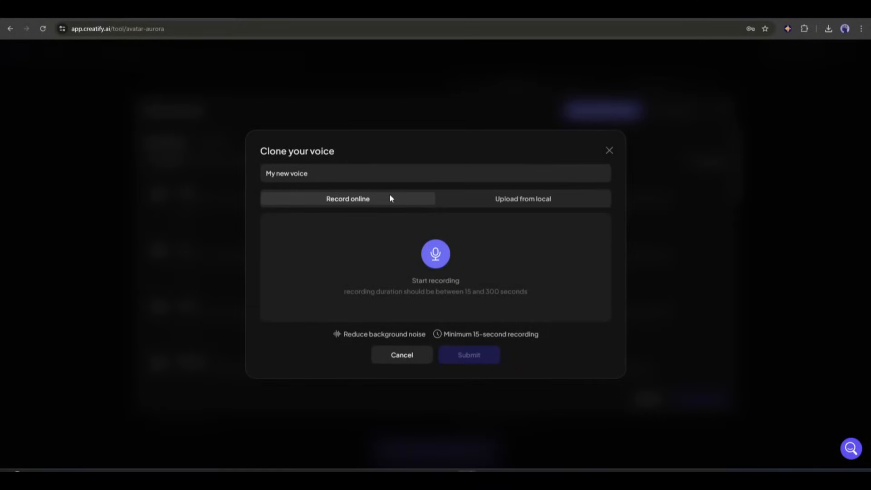
click(521, 198)
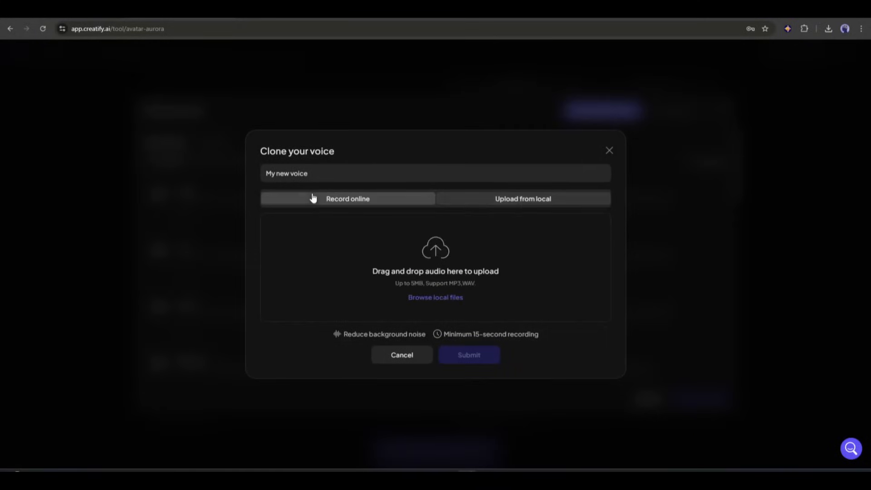
click(347, 198)
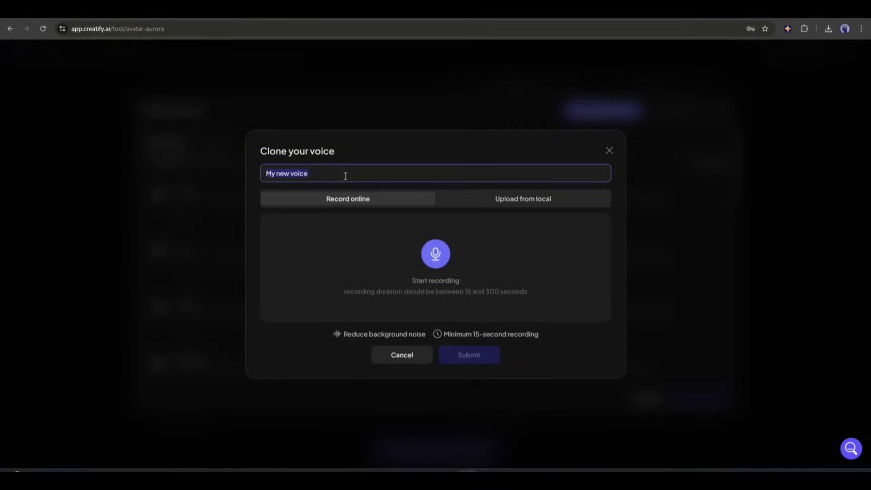
text(David)
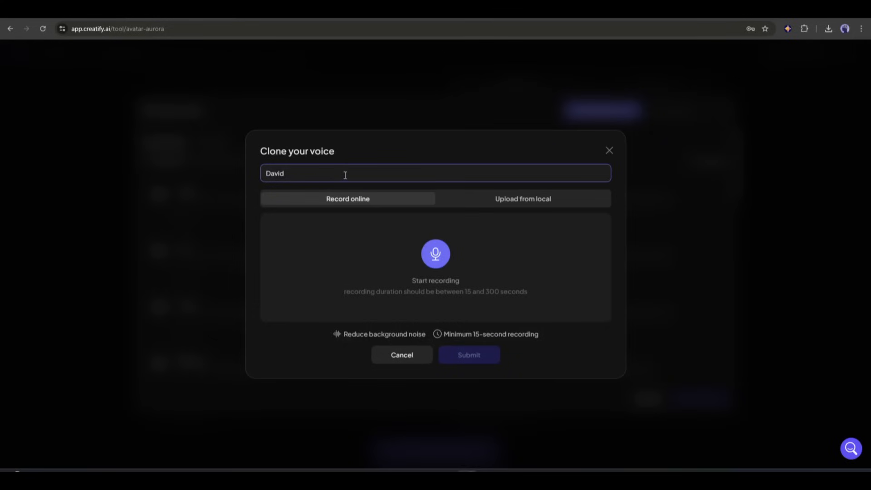
click(521, 199)
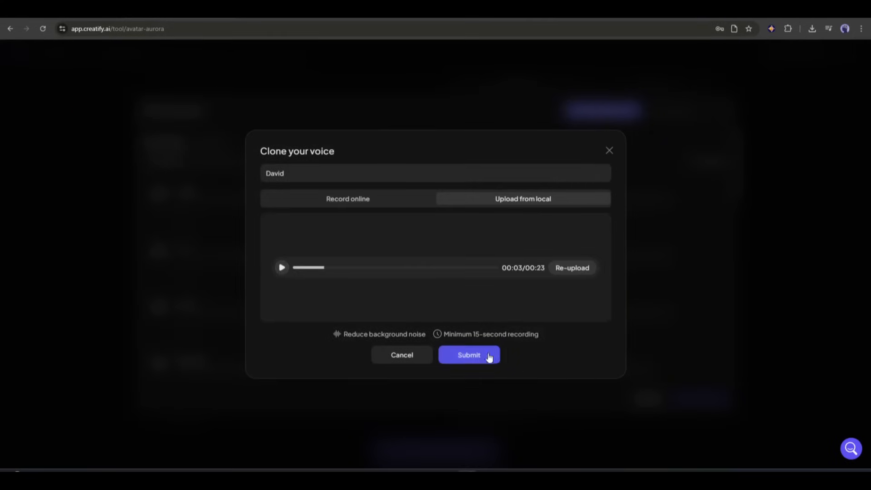
click(468, 354)
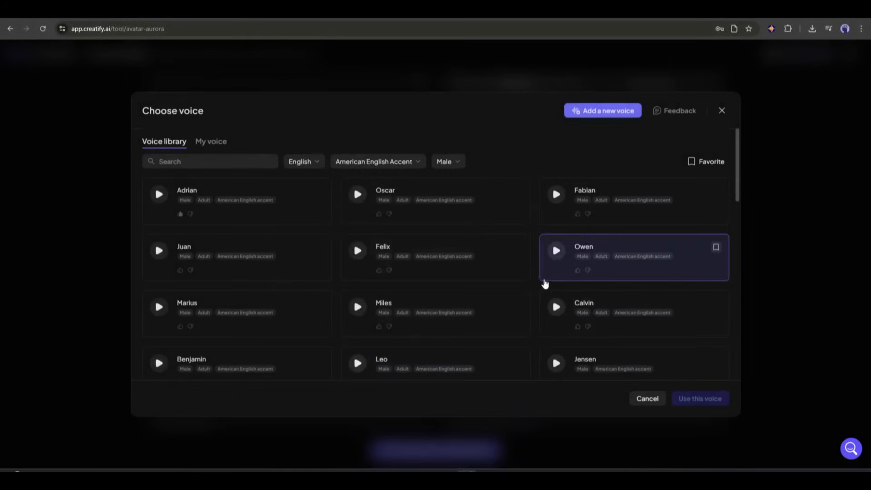
click(210, 141)
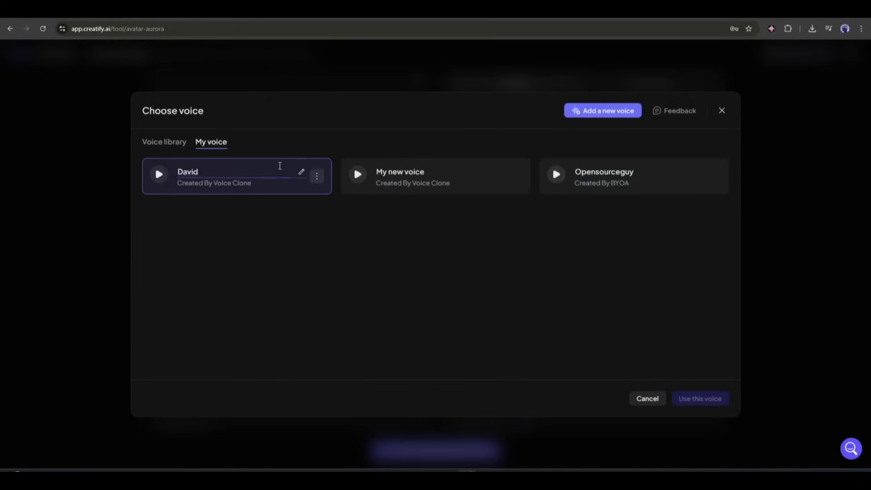
Keep voice model V3, adjust the speaking speed, and preview David reading the script
click(699, 398)
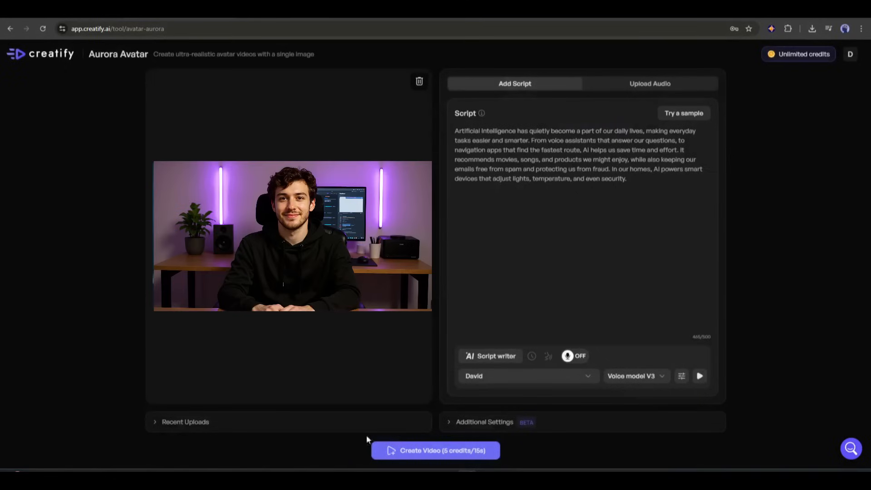
click(636, 376)
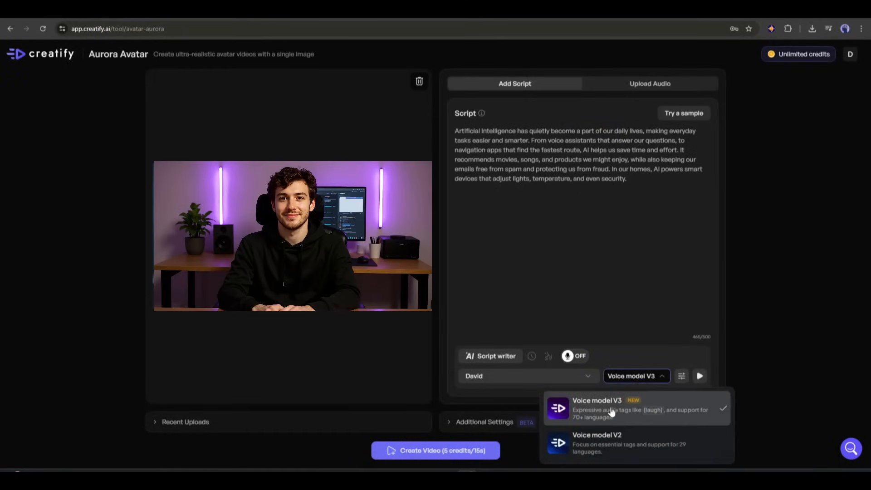
mouse_move(574, 443)
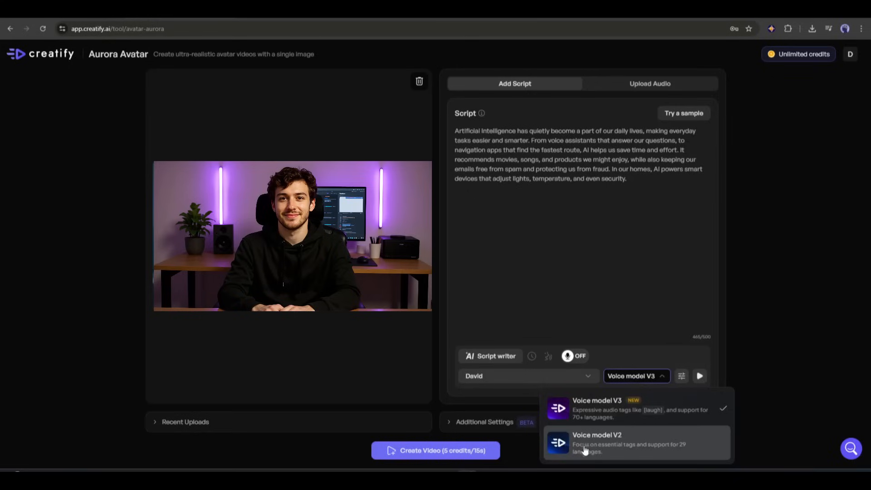
mouse_move(610, 408)
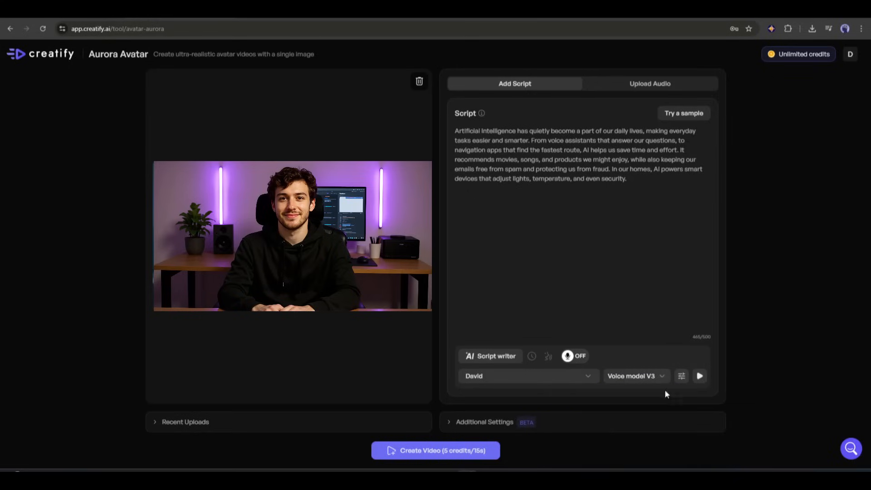
click(681, 376)
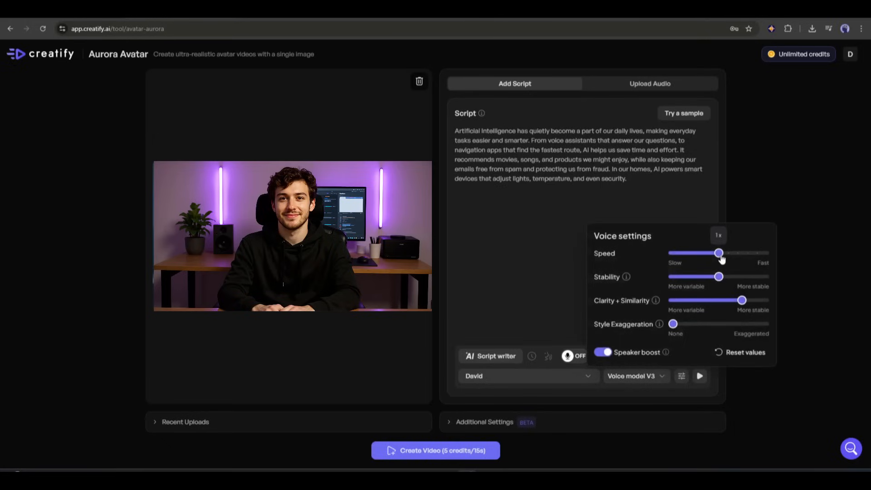
drag(742, 299, 747, 299)
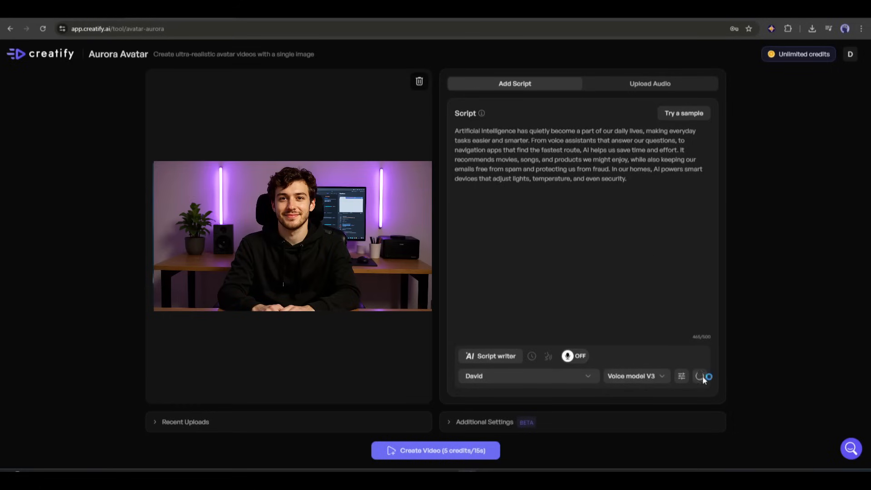
click(702, 376)
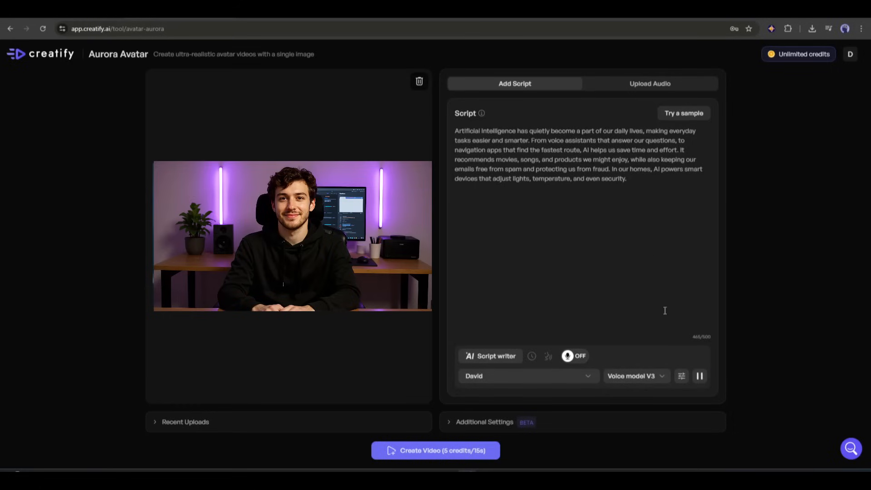
mouse_move(651, 272)
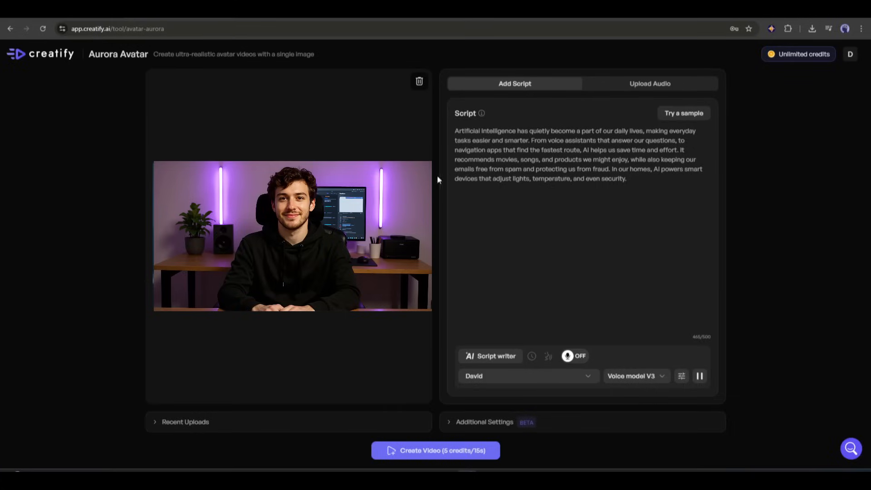
Stop the preview and enable Voice sync with the uploaded 23-second clip's tone
click(700, 376)
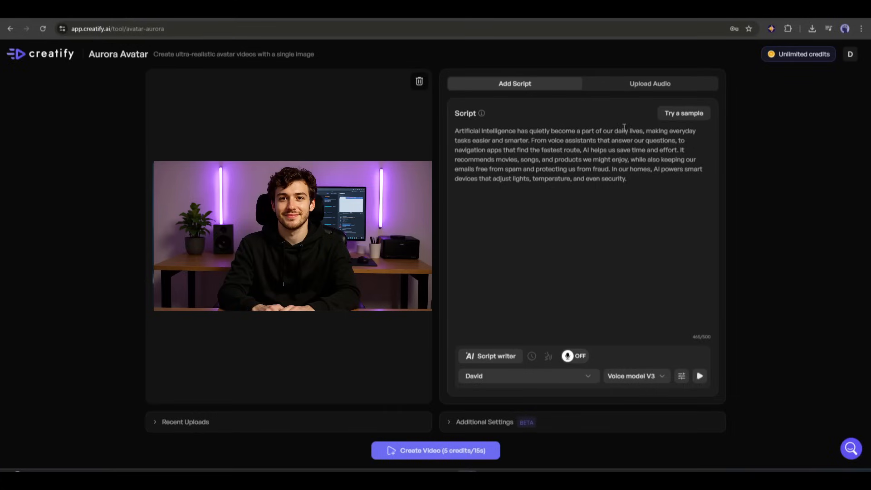
mouse_move(365, 318)
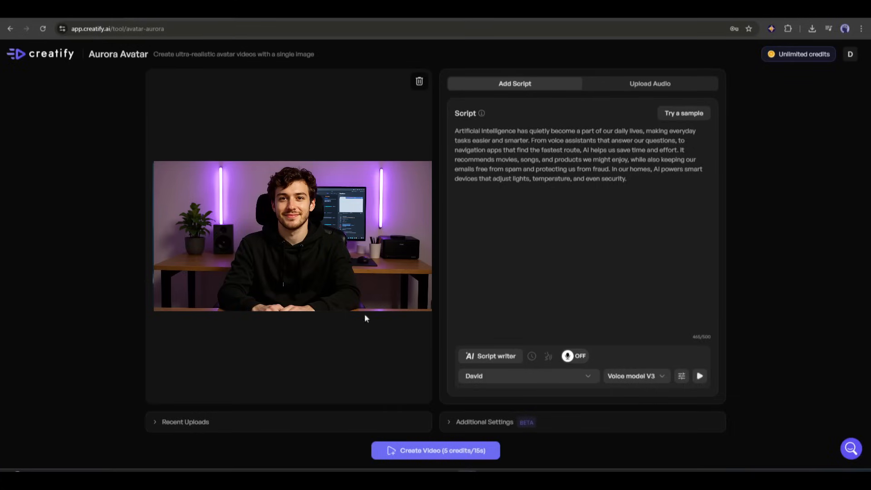
mouse_move(470, 336)
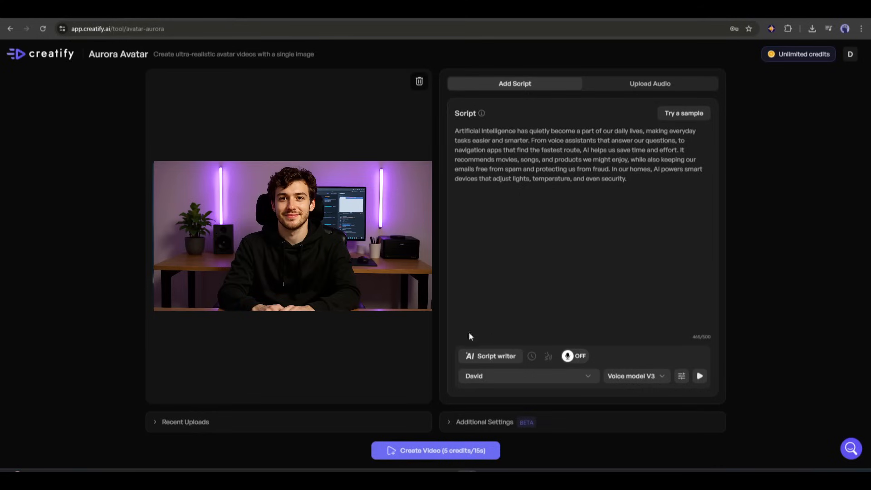
click(575, 355)
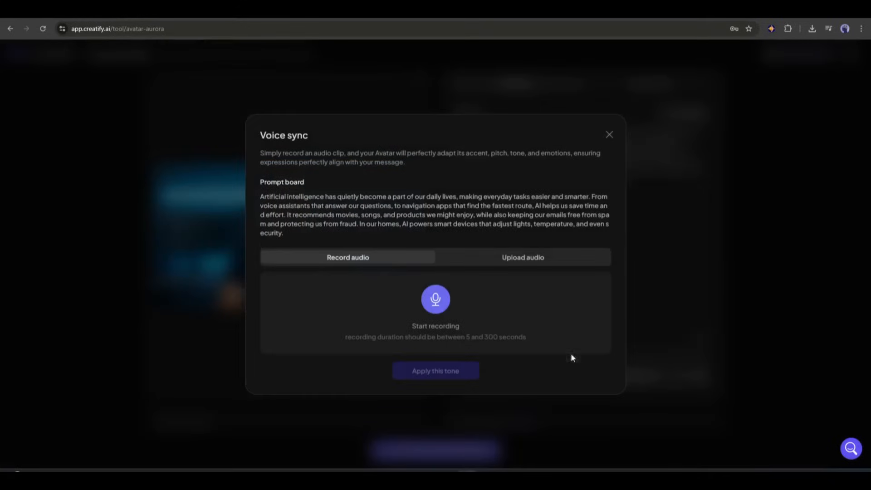
click(522, 256)
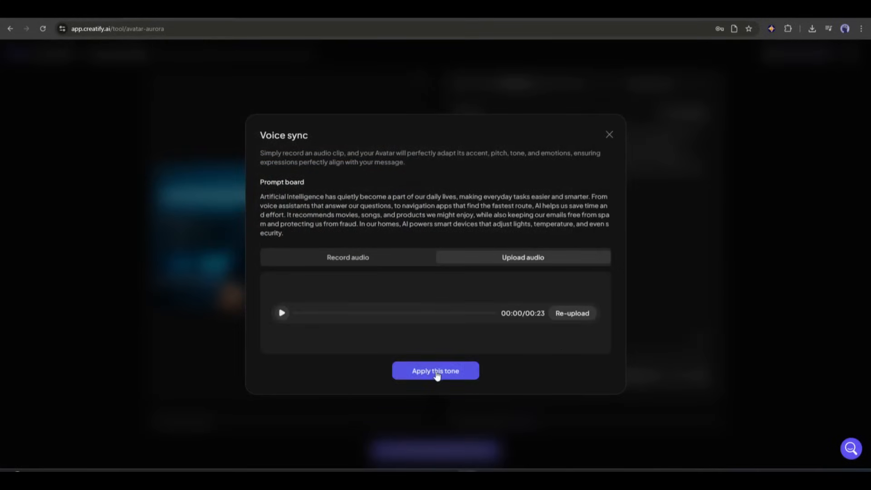
click(436, 370)
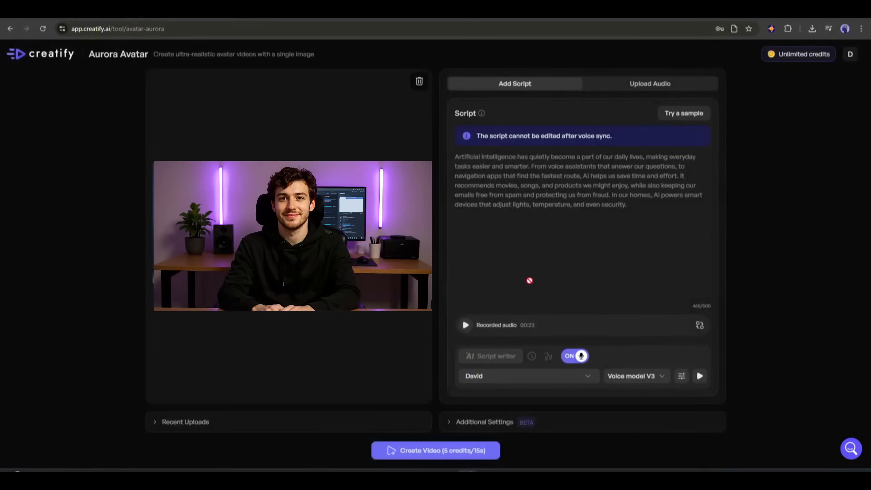
click(483, 421)
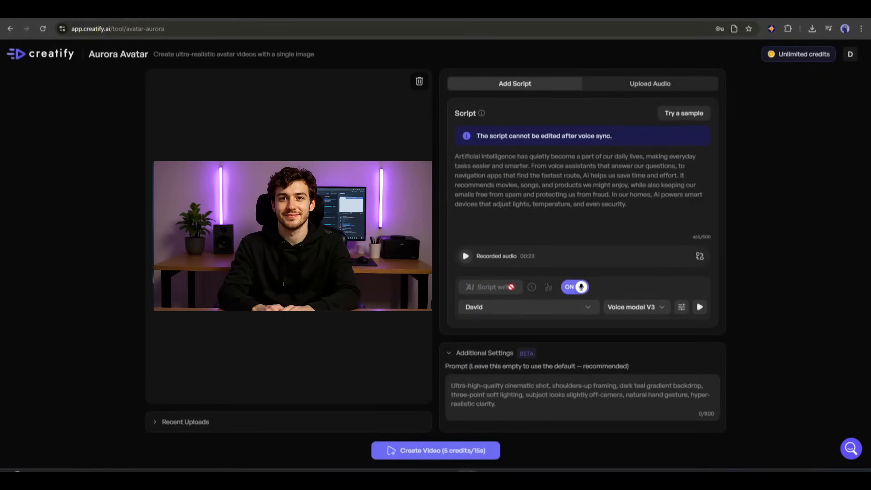
click(555, 394)
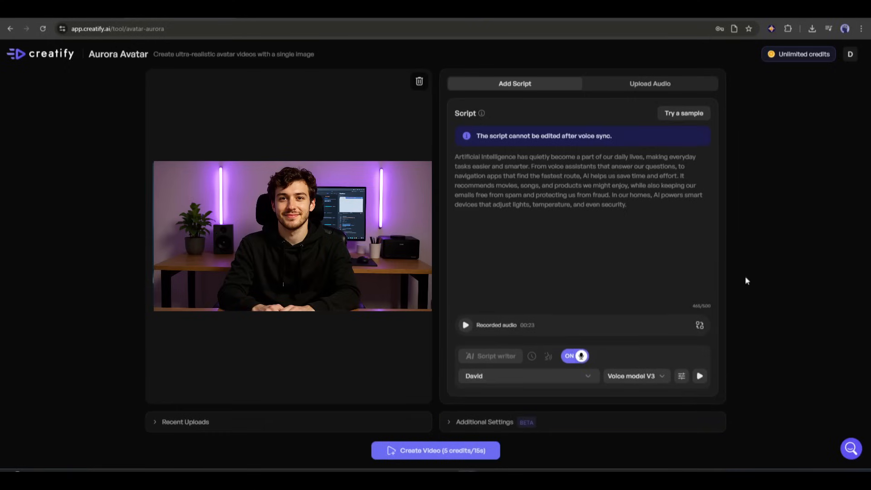
click(435, 450)
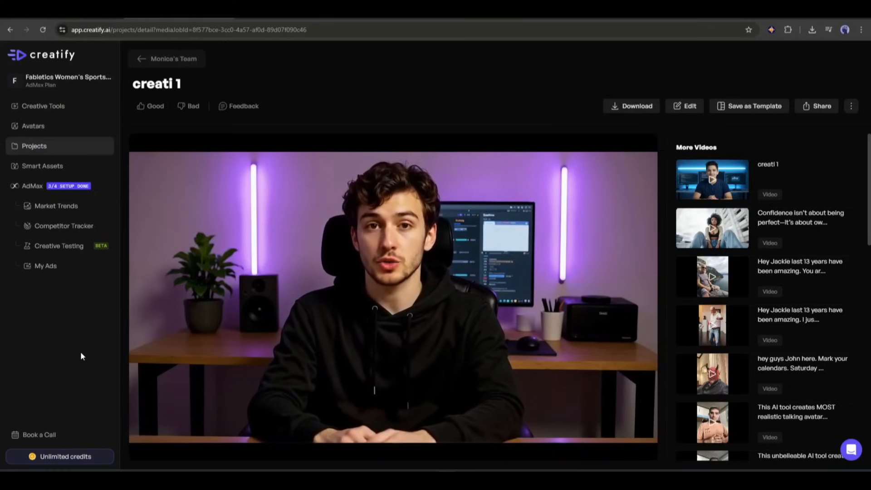
Play the finished presenter video 'creati 1'
click(389, 294)
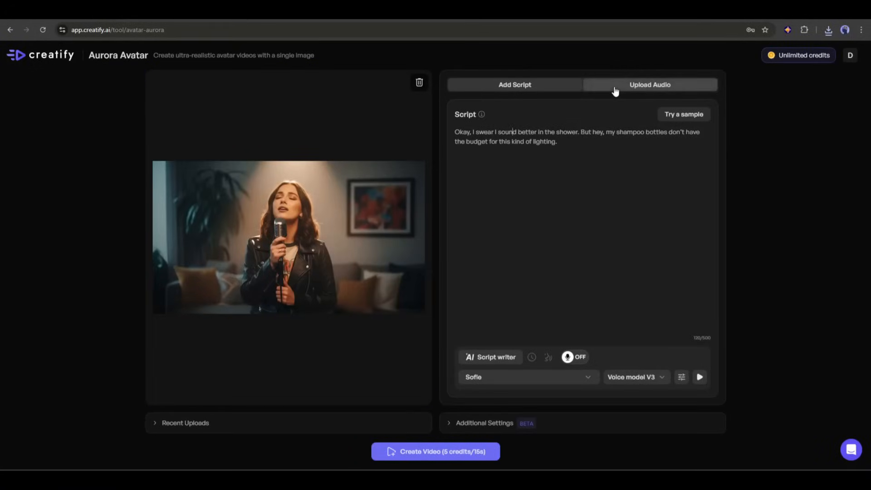
Upload Song.mp3 as the singer's audio and start generating the video
click(649, 85)
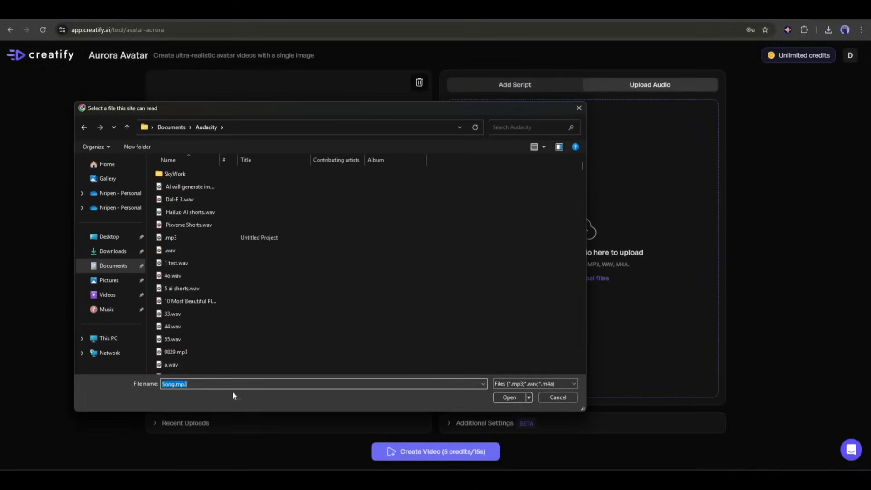
click(508, 397)
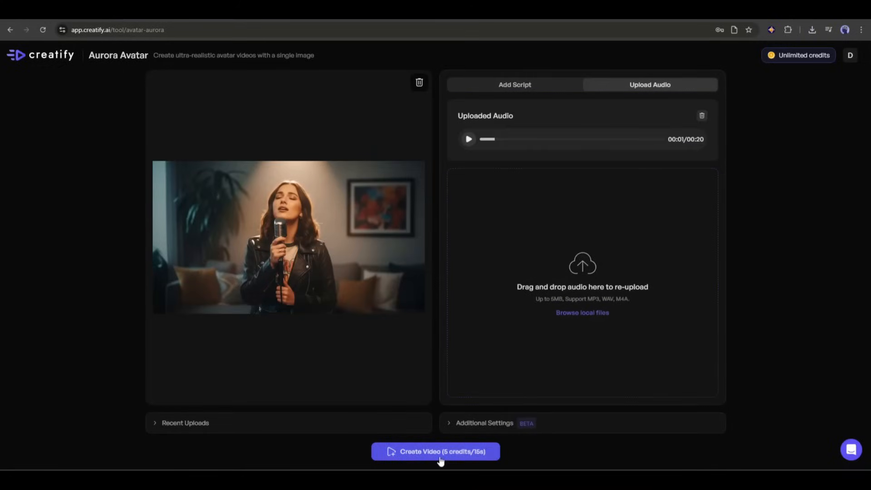
click(435, 450)
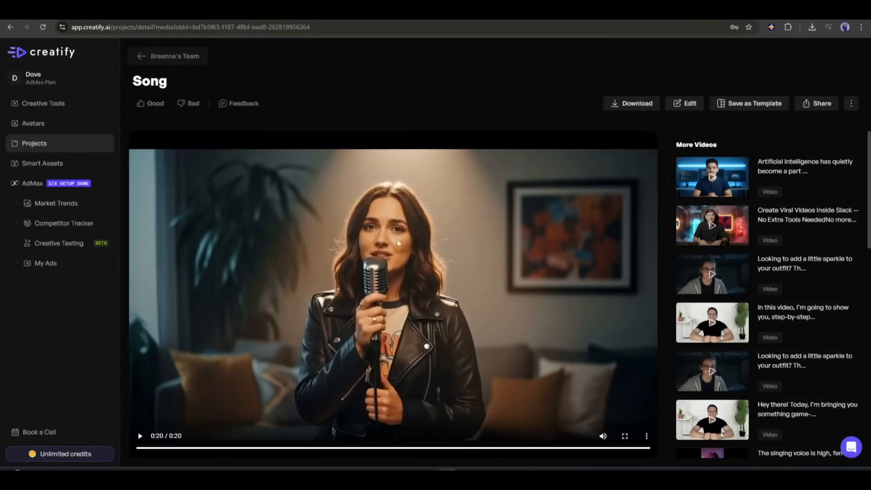
mouse_move(304, 223)
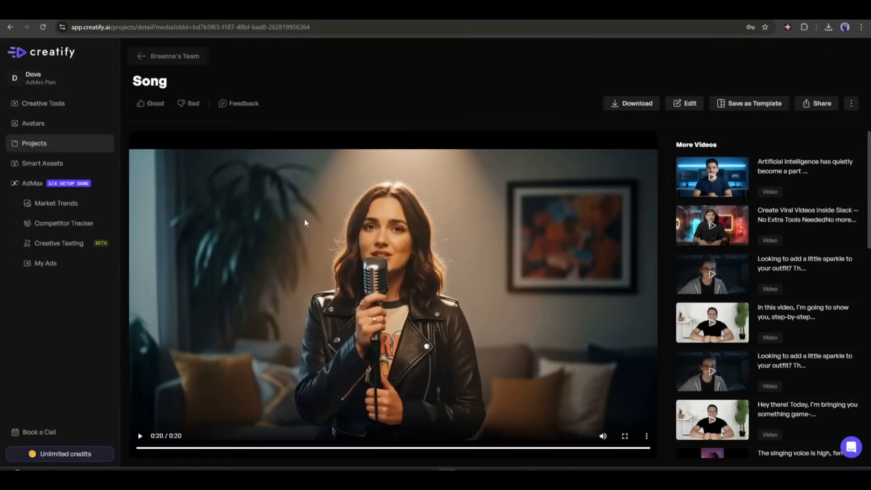
mouse_move(61, 106)
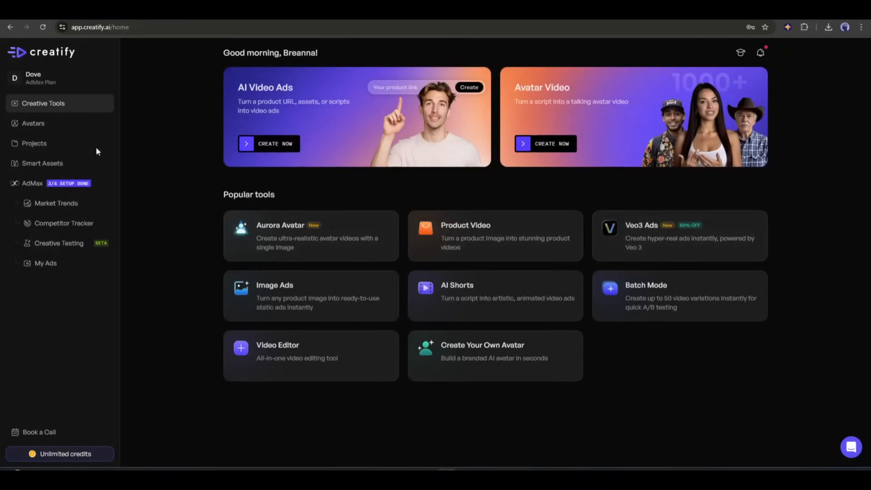
Browse Smart Assets and the Market Trends ads, then open the workspace account menu
click(34, 143)
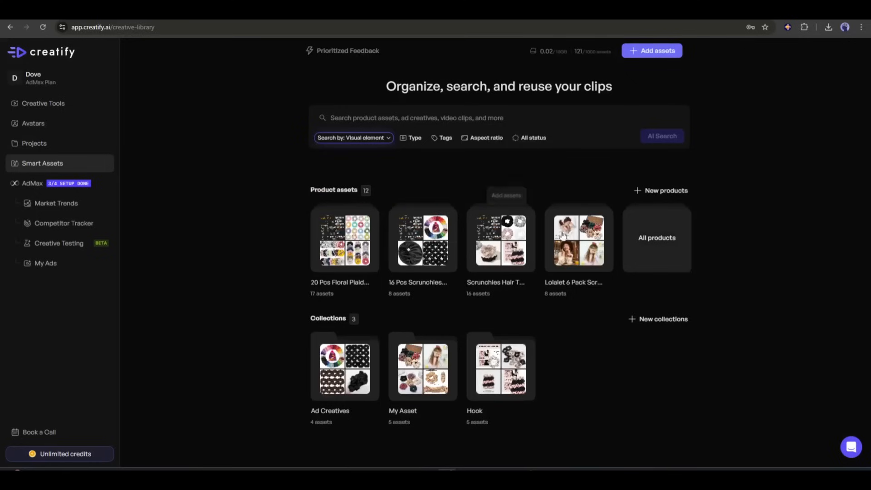
mouse_move(55, 202)
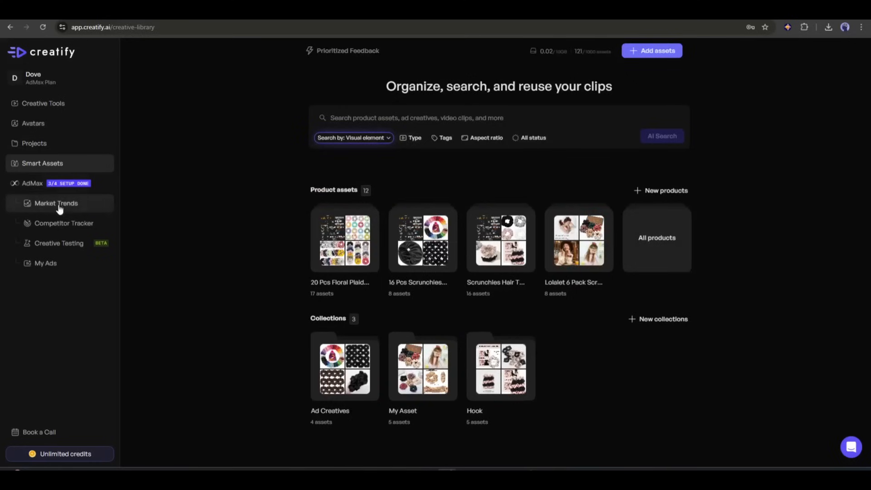
click(56, 202)
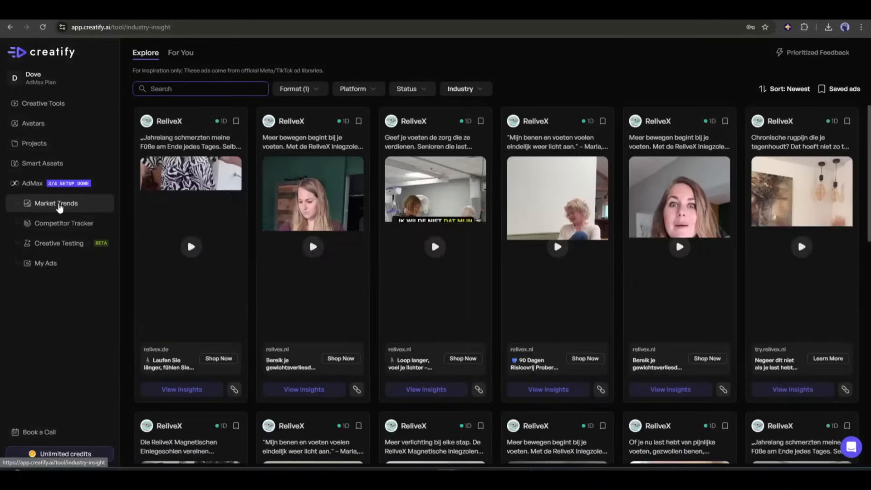
scroll(down, 3)
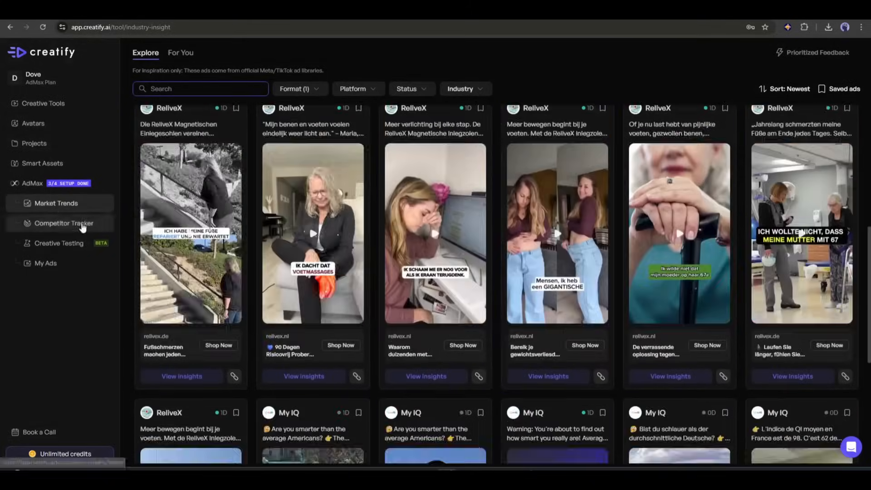
click(63, 223)
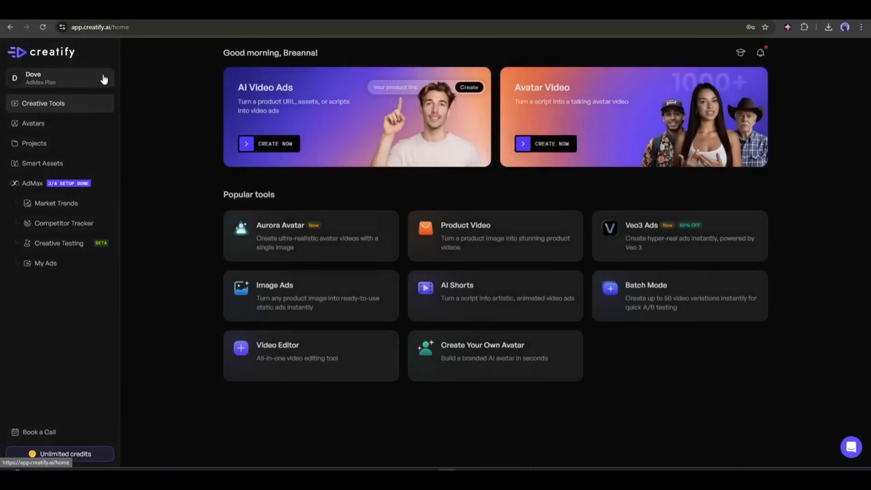
click(59, 77)
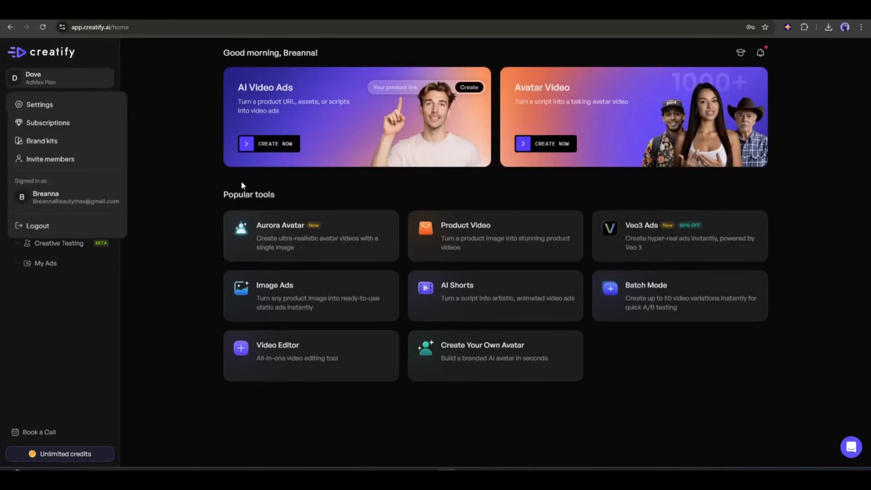